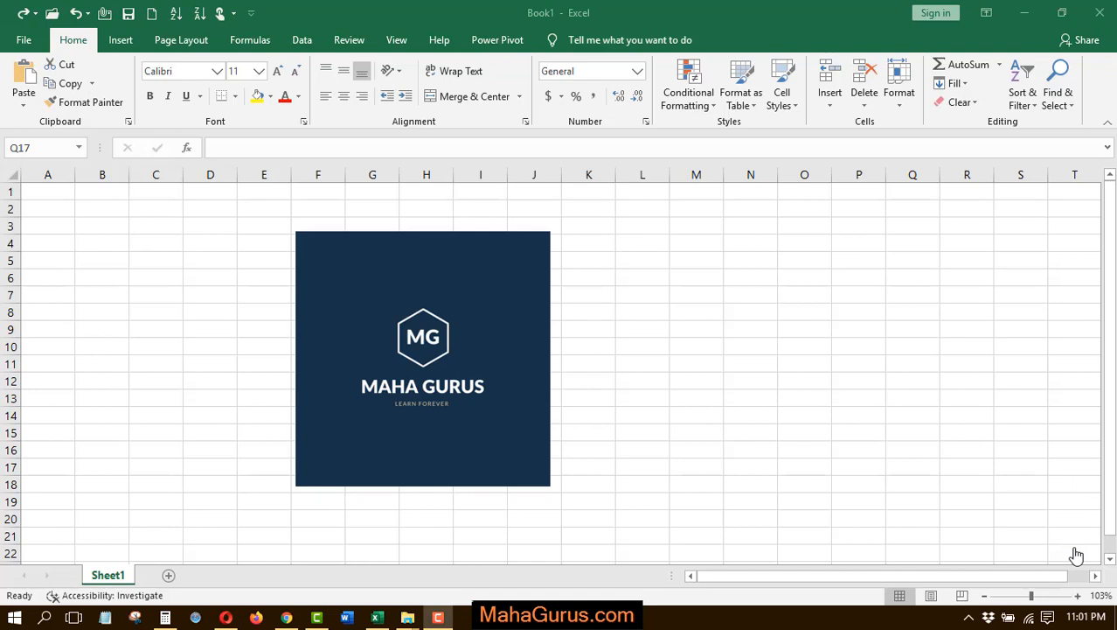
mouse_move(376, 403)
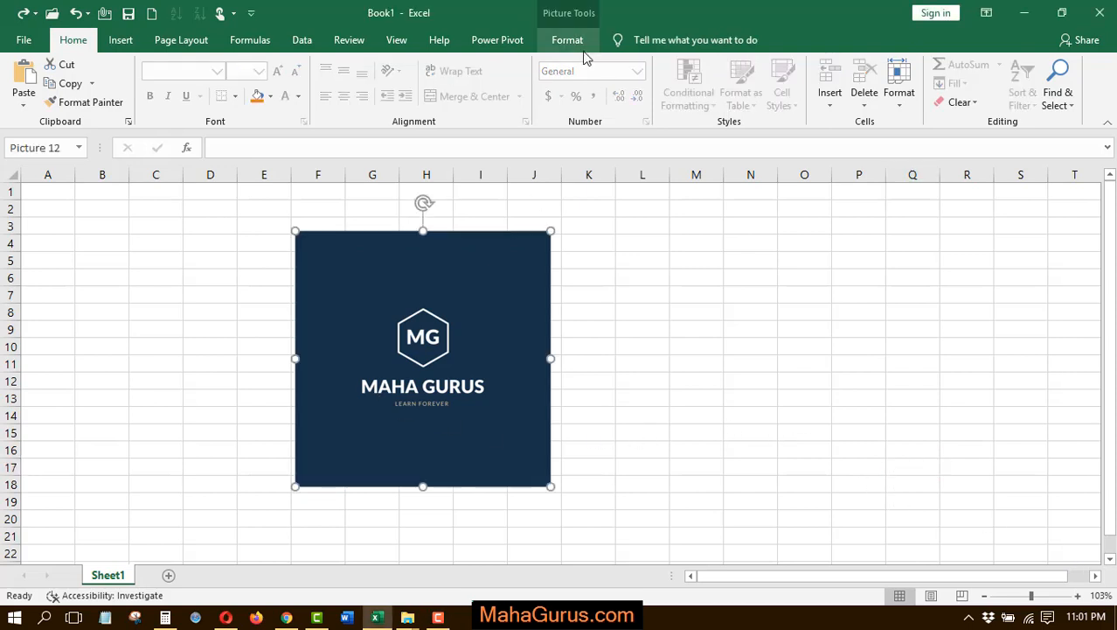
Step: Select the MAHA GURUS logo and show its Picture Tools Format tab
left_click(567, 39)
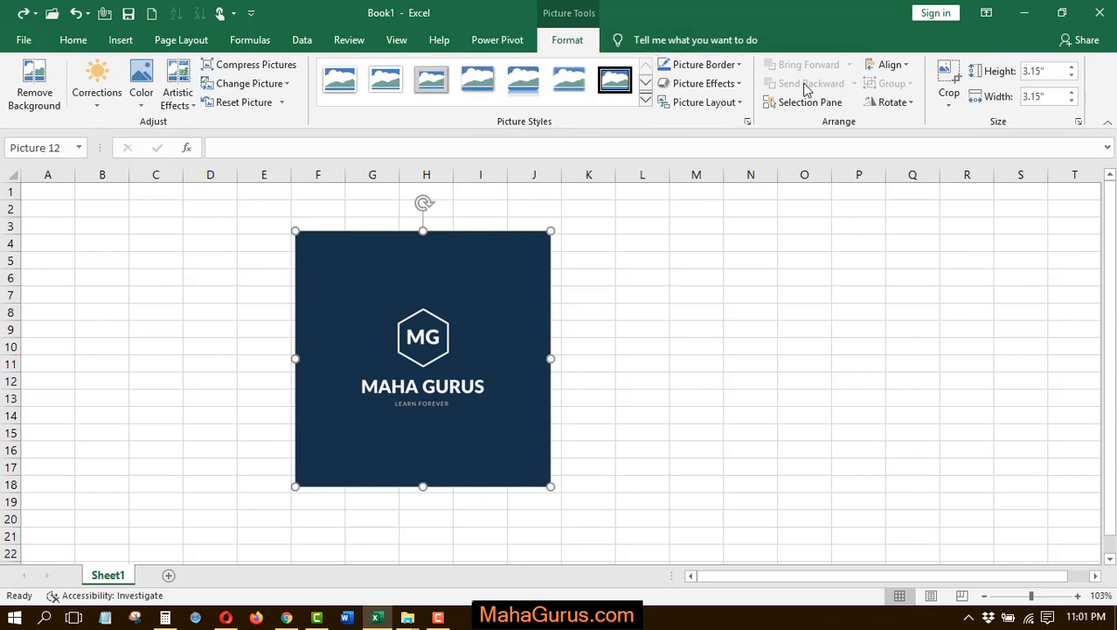
mouse_move(1084, 96)
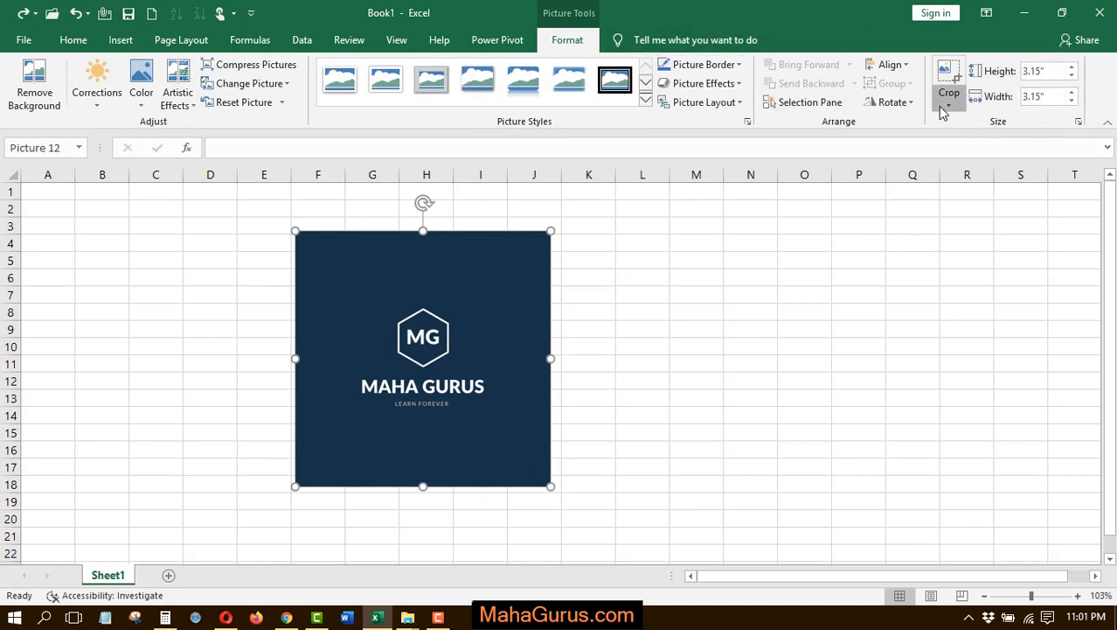
Step: Open the Crop menu's Crop to Shape gallery for the logo
left_click(949, 105)
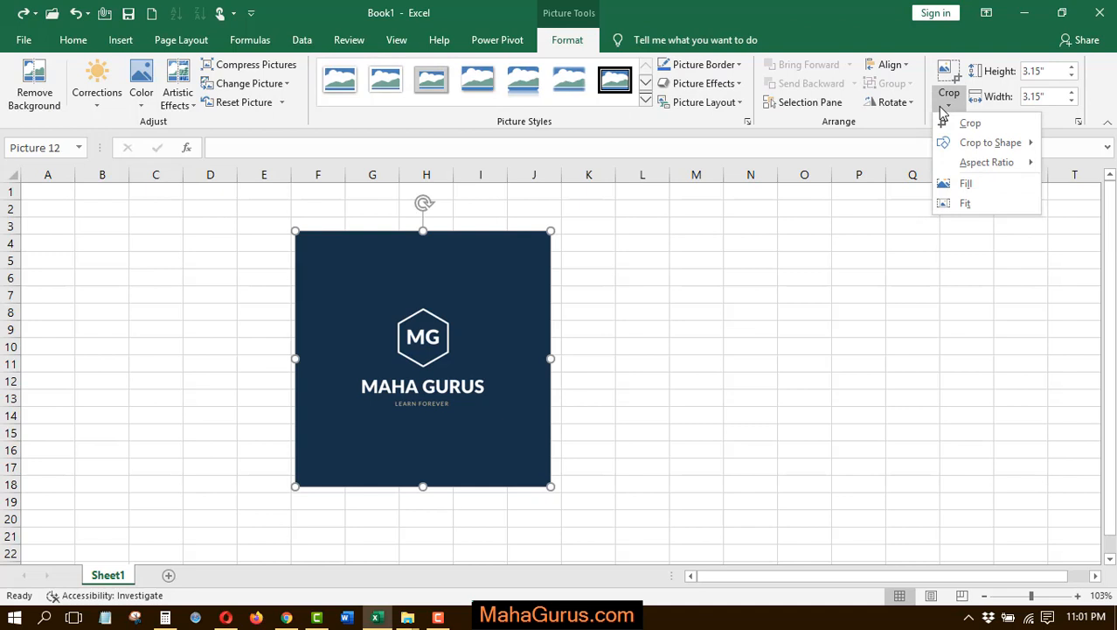
left_click(991, 142)
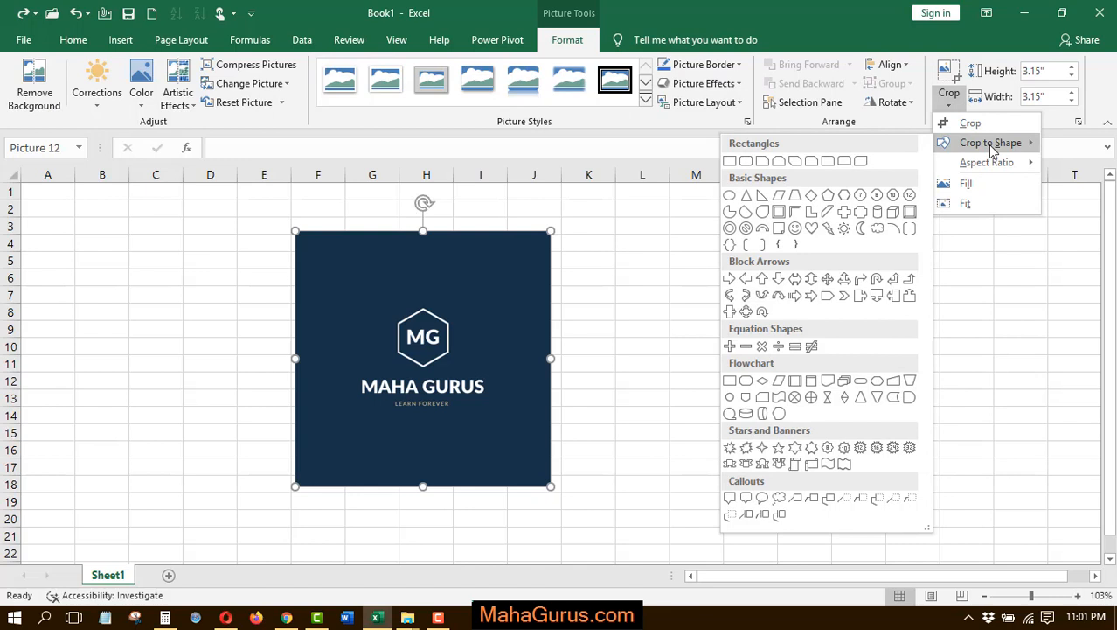
mouse_move(980, 151)
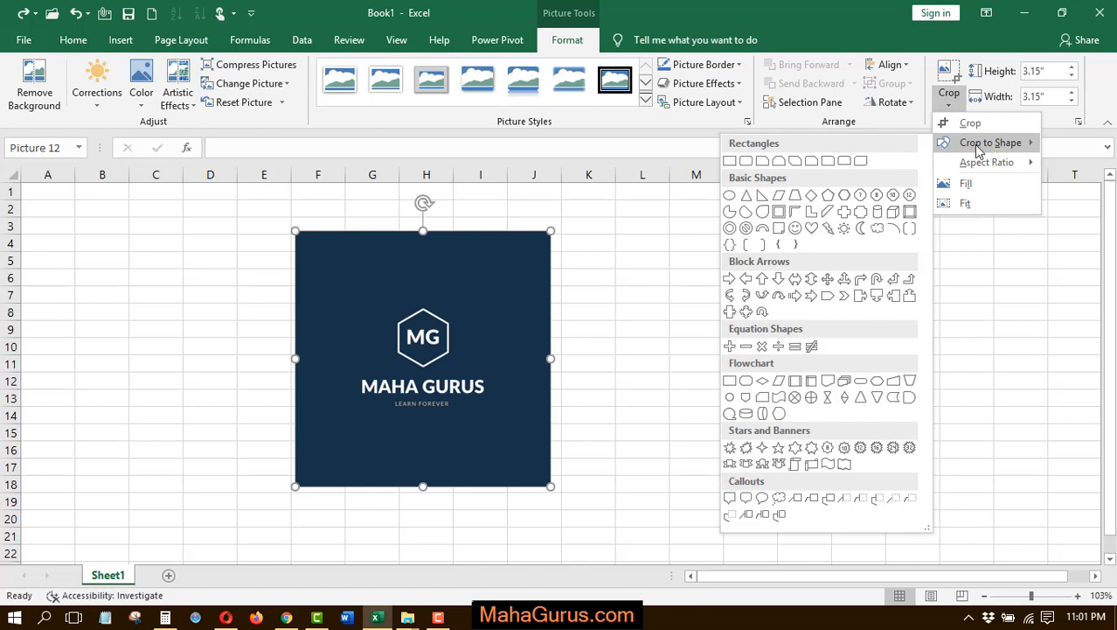
mouse_move(748, 192)
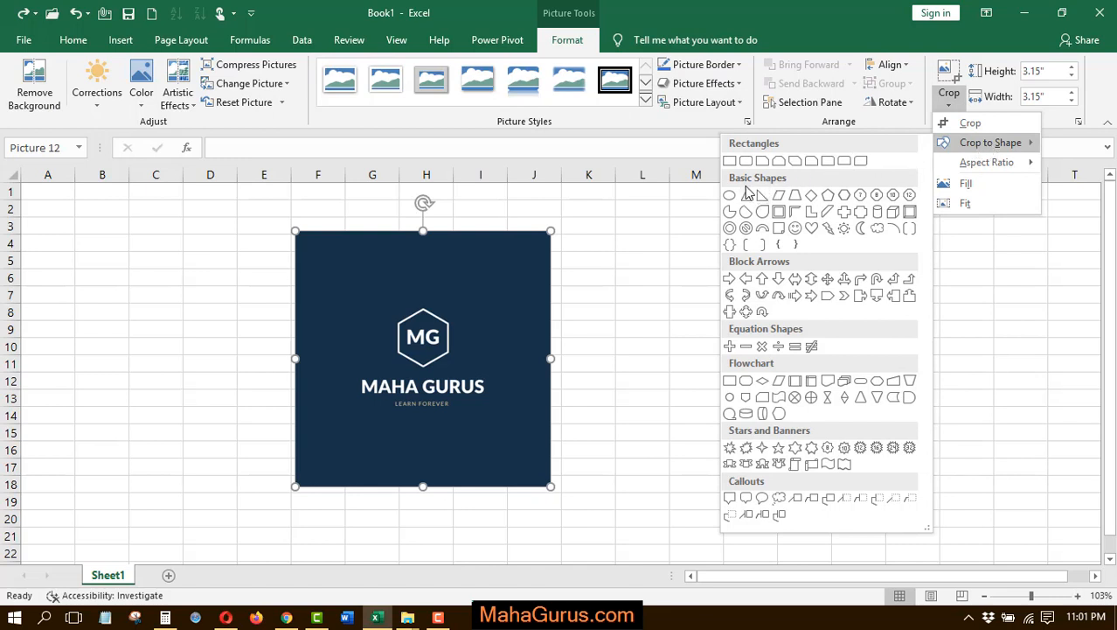
mouse_move(744, 192)
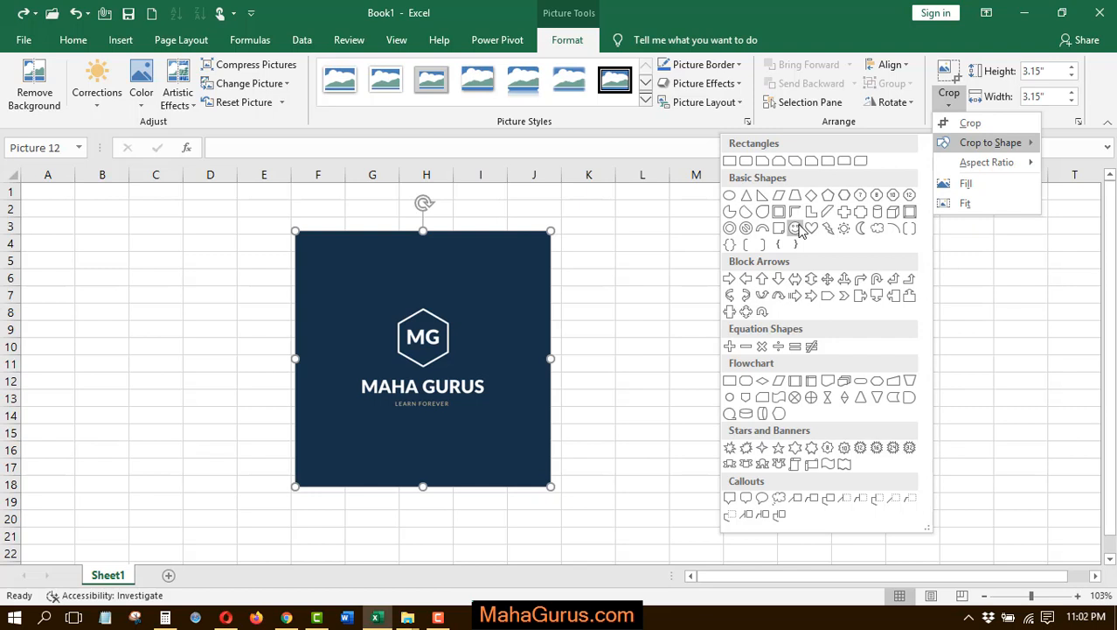
mouse_move(794, 228)
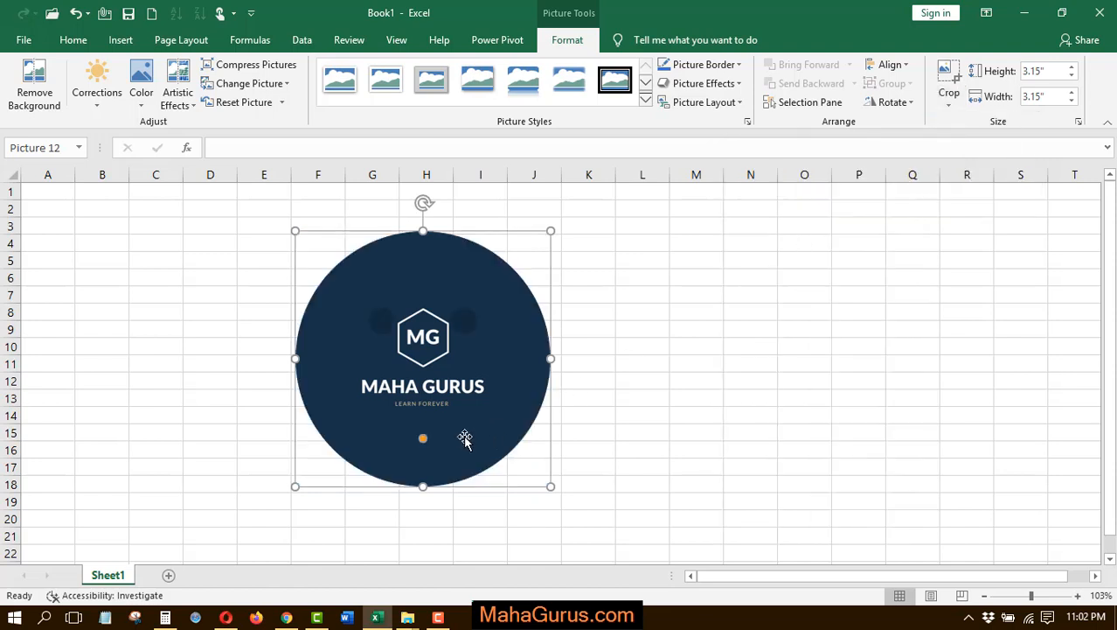
mouse_move(491, 360)
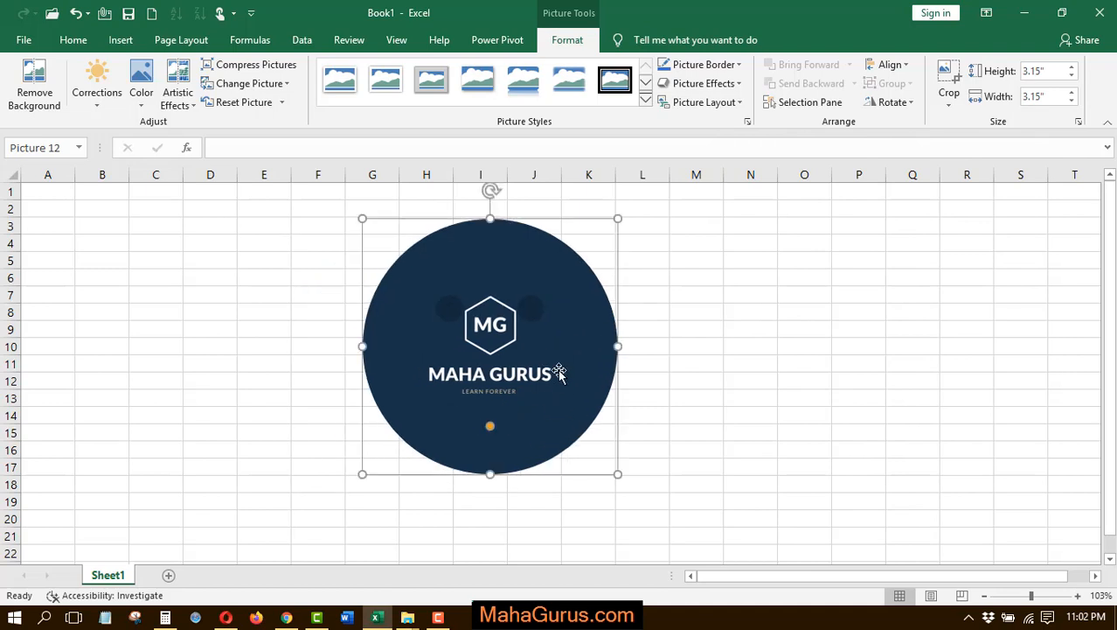
Step: Drag the circular MAHA GURUS logo lower on the sheet
left_click_drag(489, 346, 498, 408)
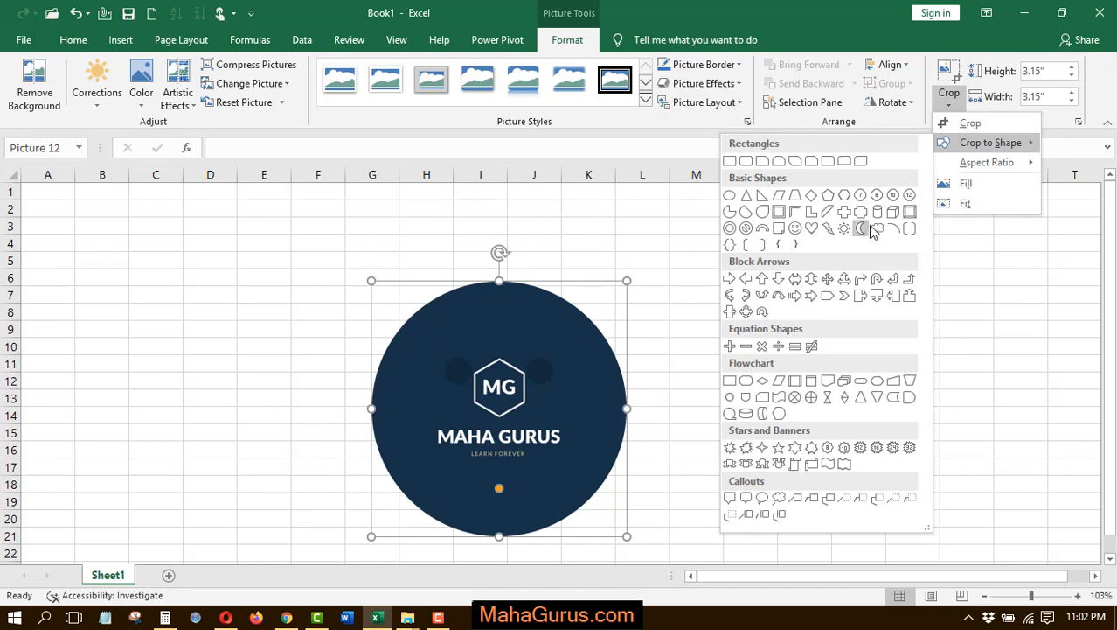
Step: Crop the logo to the Can shape, move it left, and deselect it
left_click(878, 212)
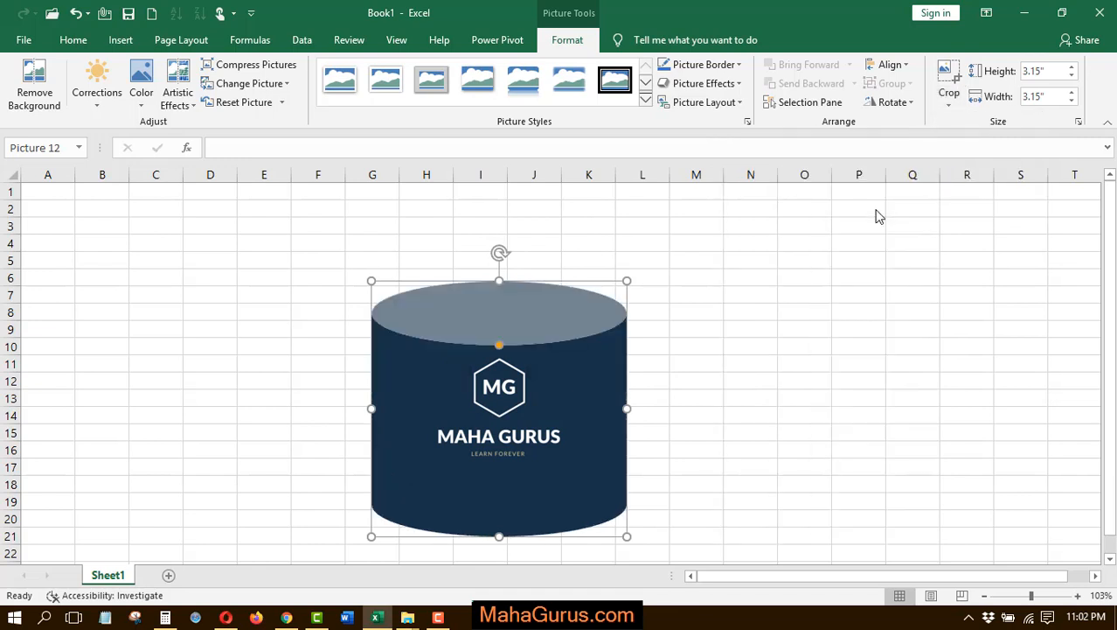
left_click_drag(498, 407, 405, 384)
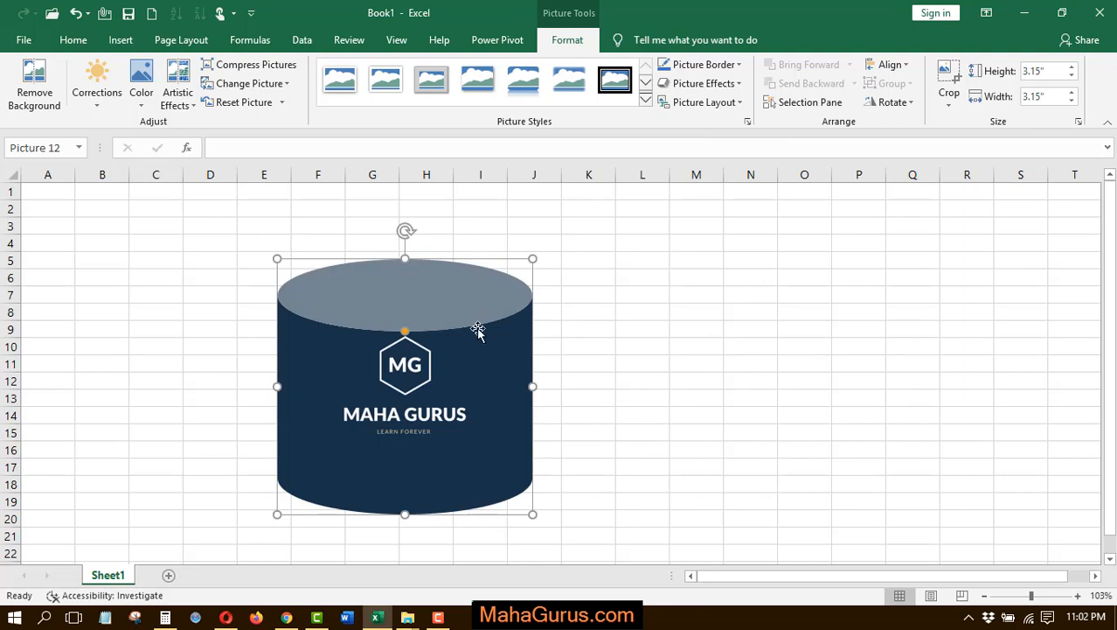
left_click(589, 345)
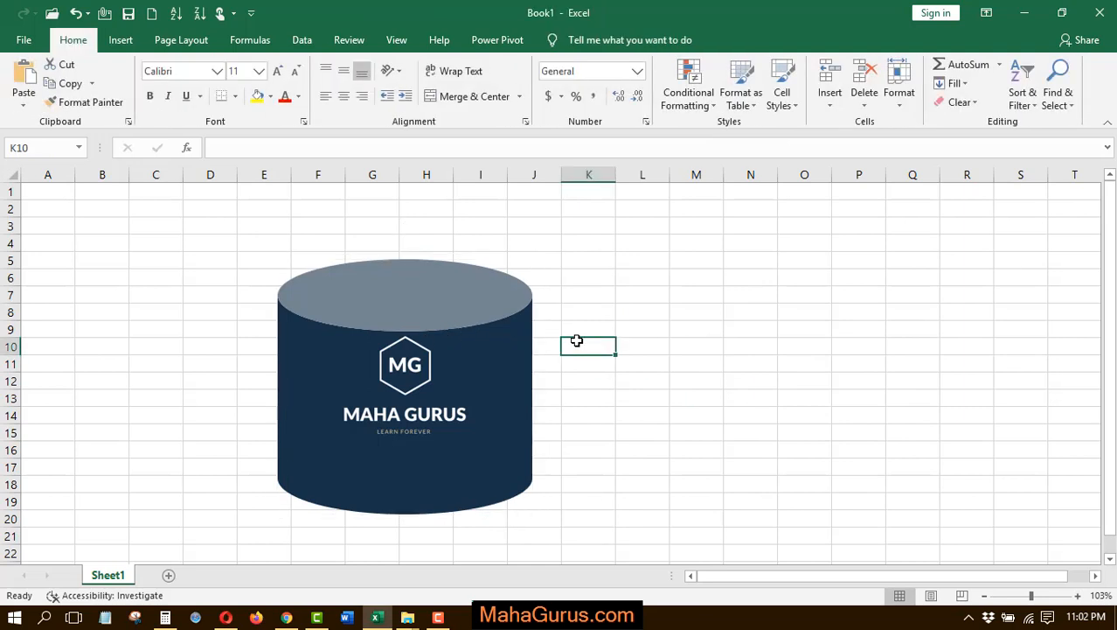